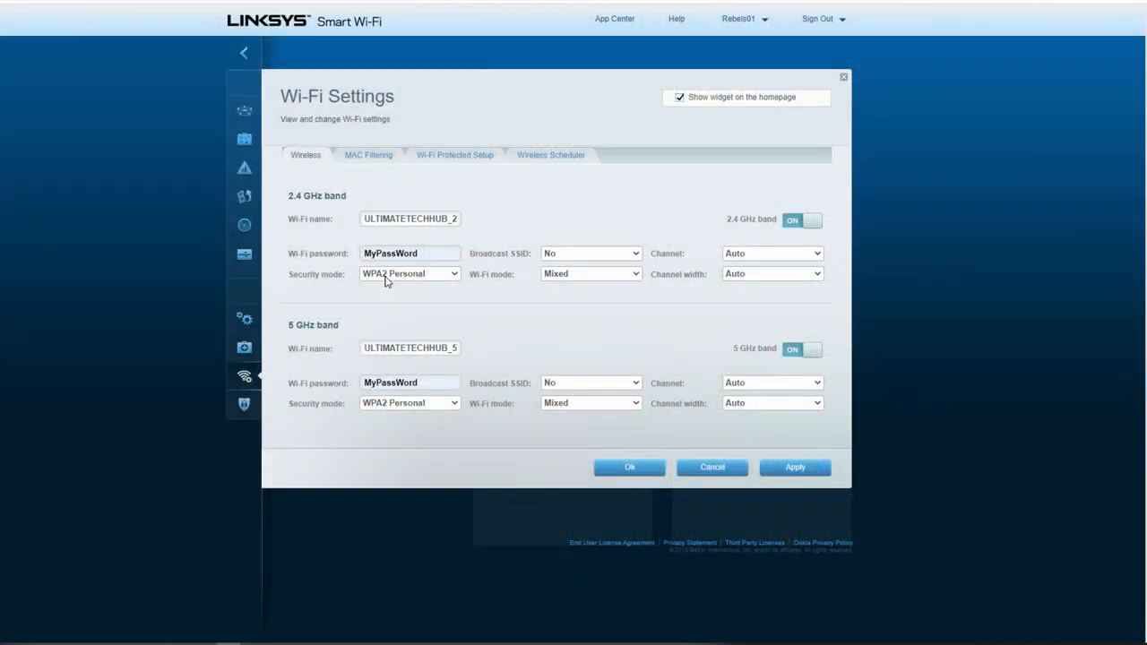
# Step: Set the 2.4 GHz band's security mode to WPA2 Personal
pyautogui.click(409, 273)
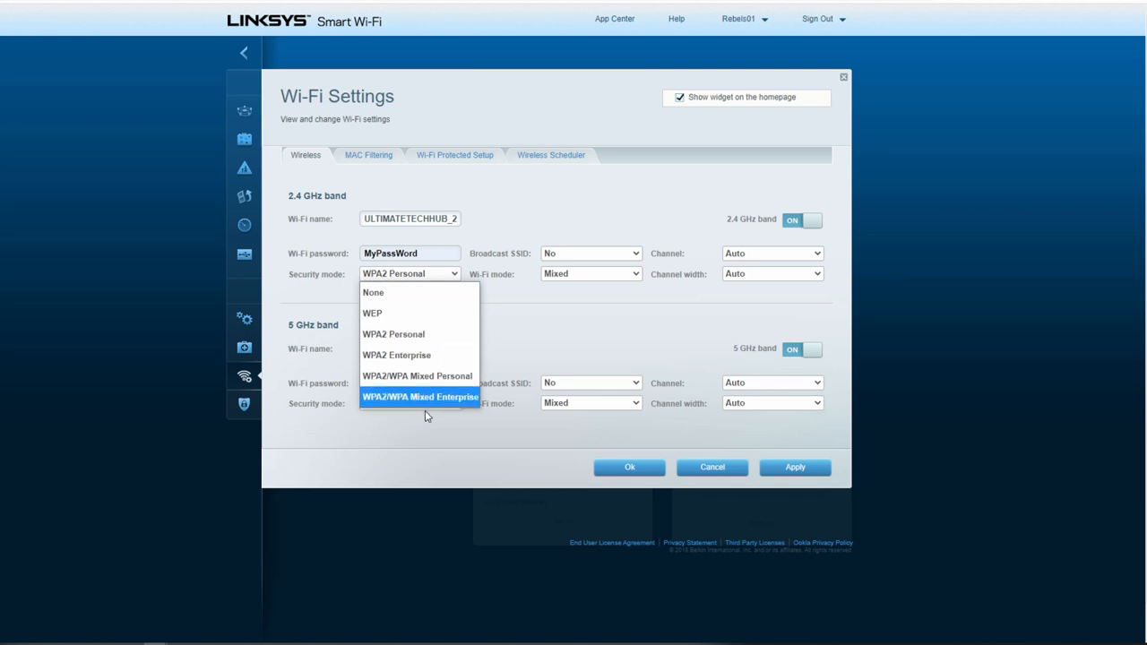
pyautogui.moveTo(405, 311)
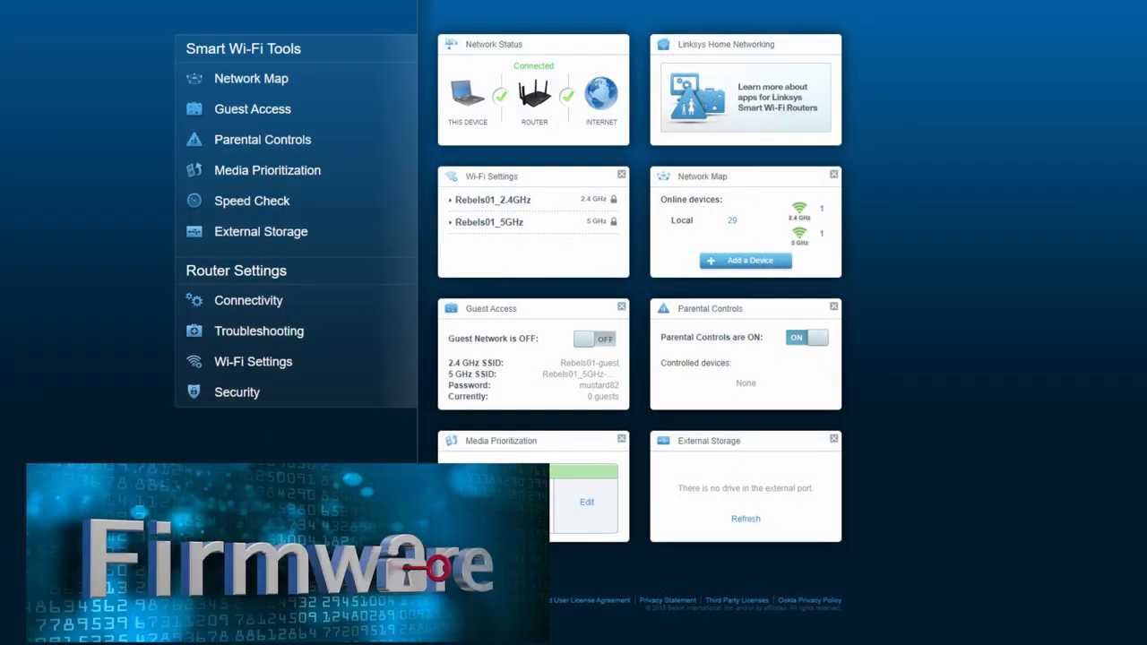
# Step: Start a router firmware update check from the Connectivity page
pyautogui.click(248, 302)
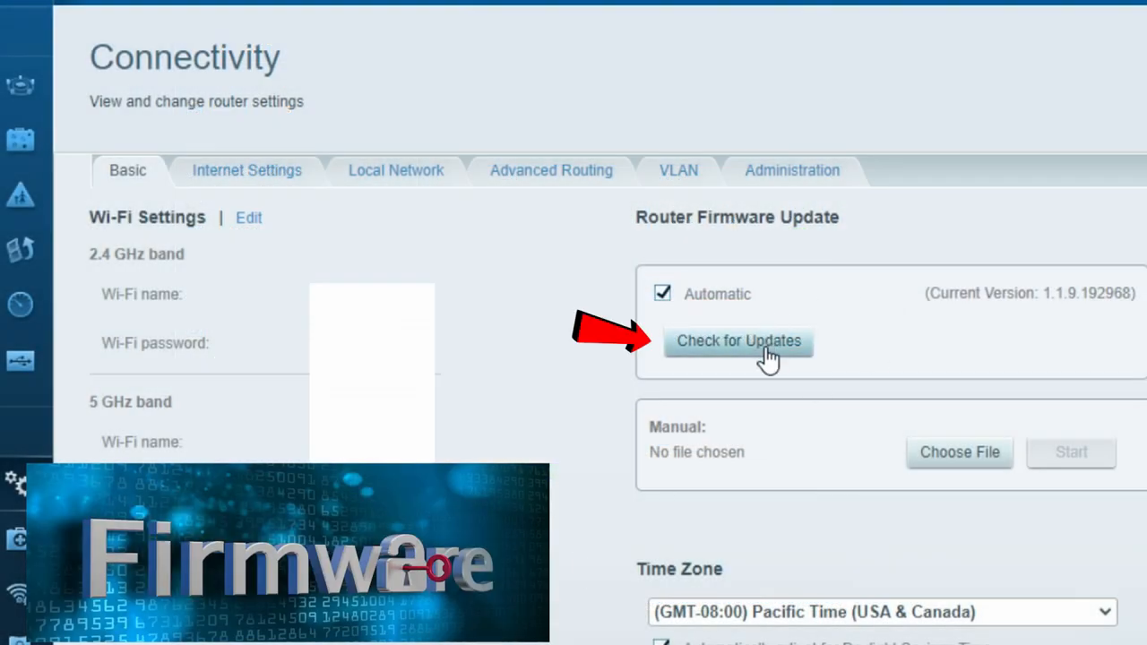
pyautogui.click(739, 341)
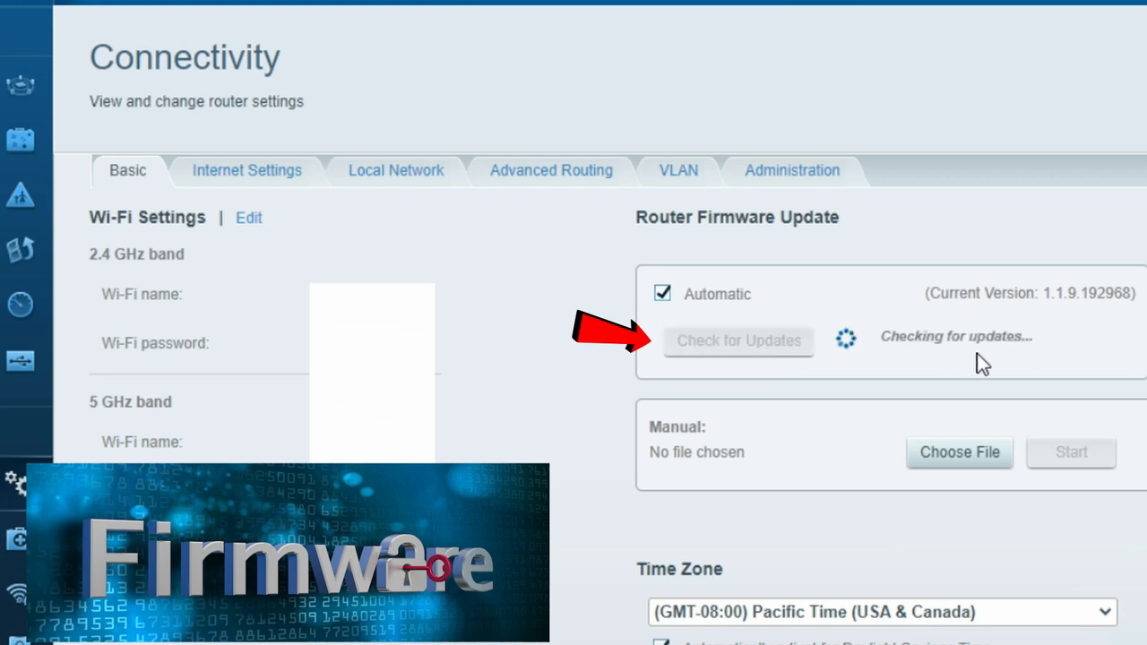